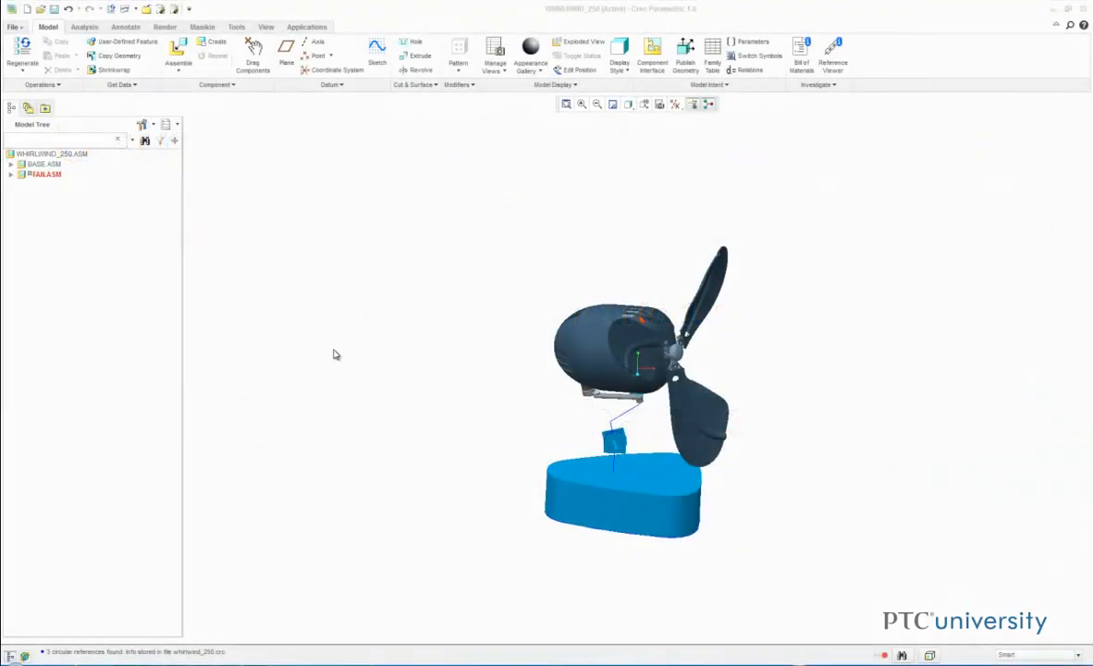
{"action": "mouse_move", "coordinate": [144, 256]}
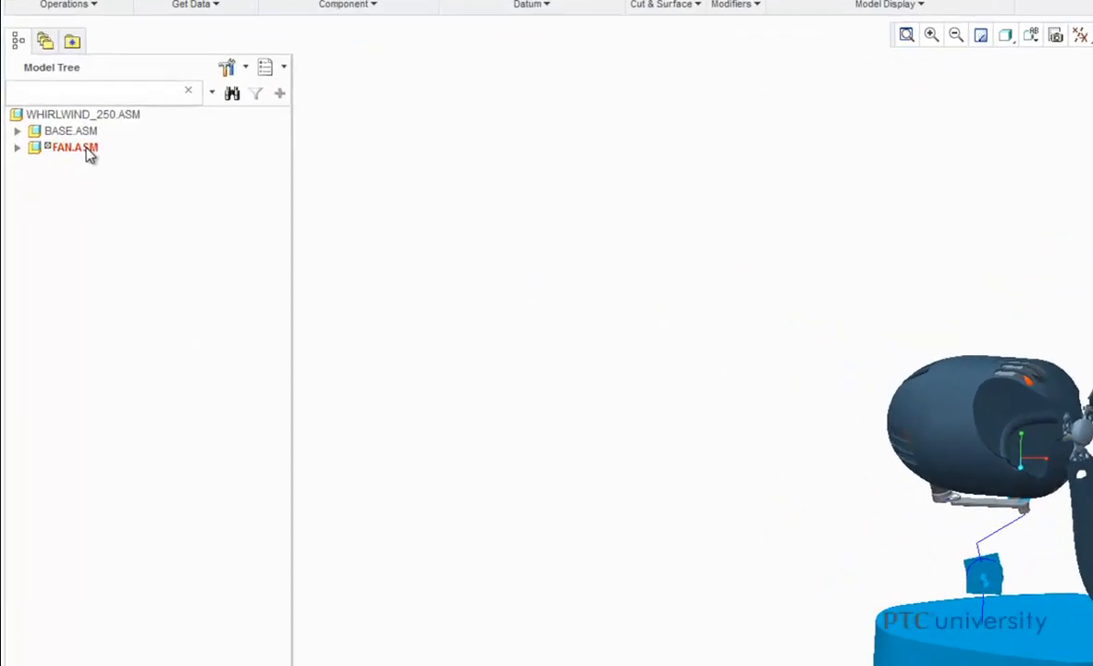
Open the Reference Viewer for FAN.ASM from its Model Tree context menu.
{"action": "right_click", "coordinate": [74, 148]}
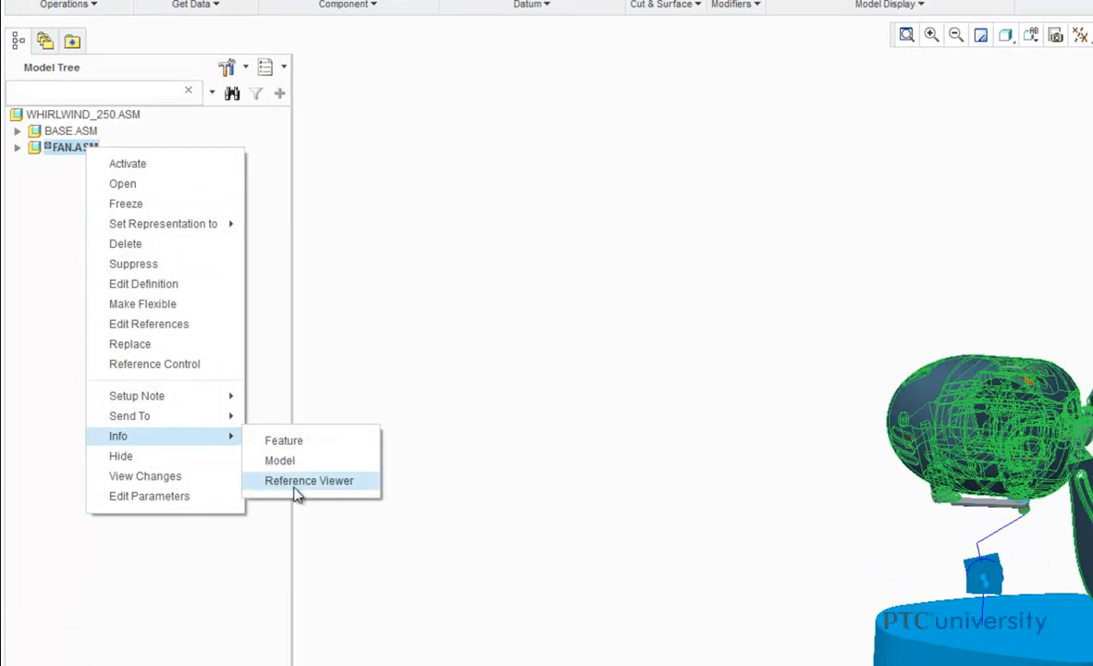
{"action": "left_click", "coordinate": [309, 480]}
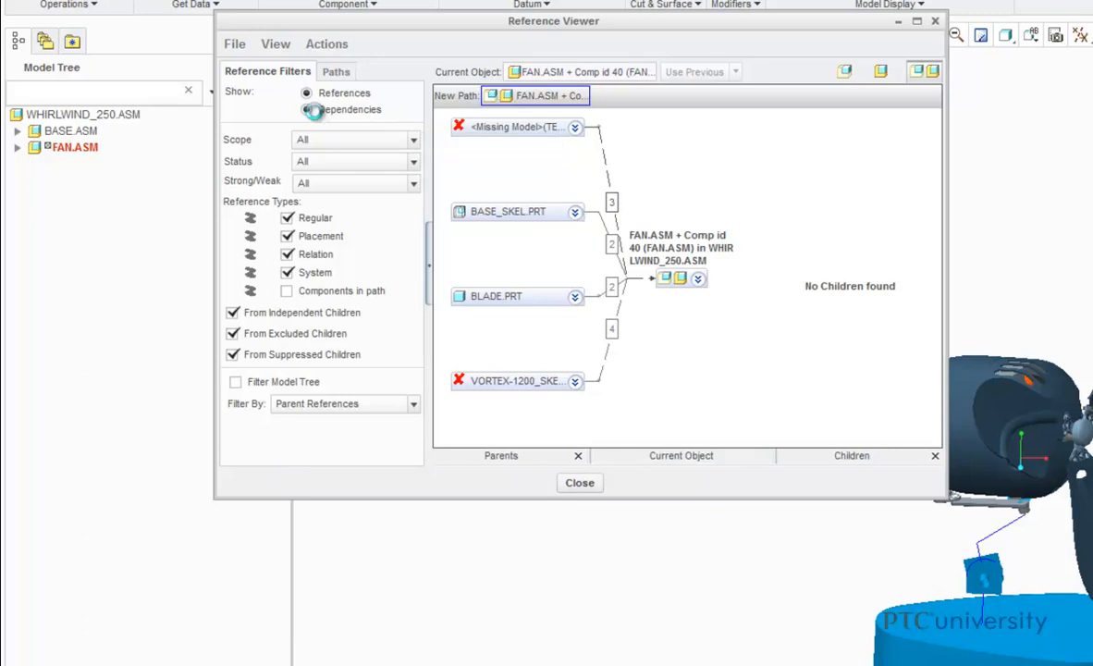
Switch the FAN.ASM Reference Viewer to show Dependencies.
{"action": "left_click", "coordinate": [306, 109]}
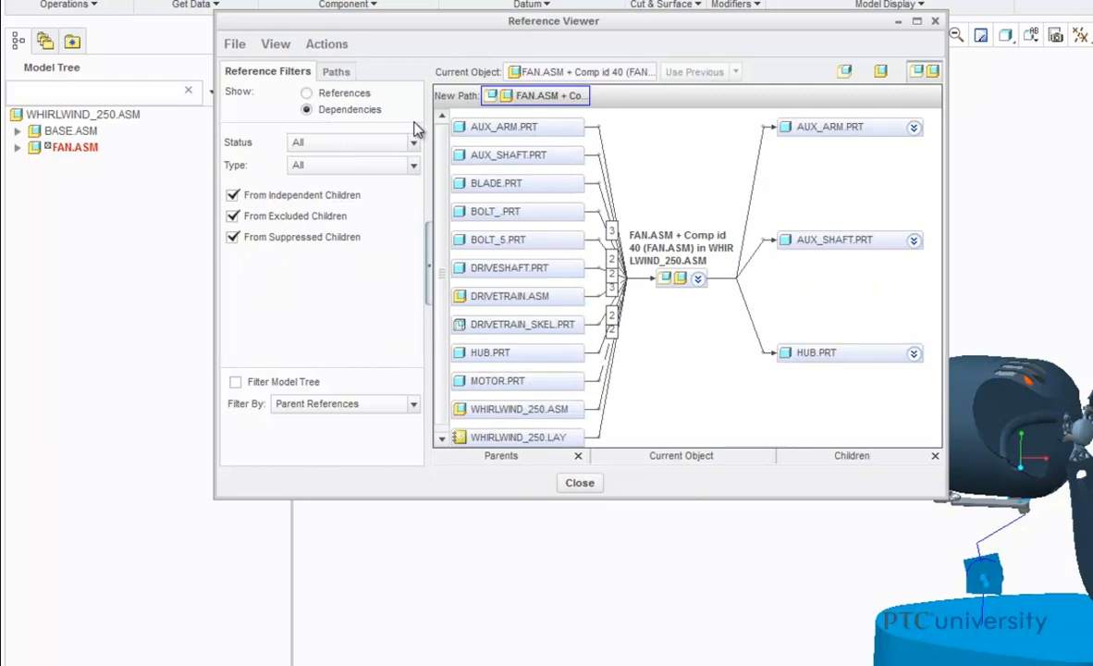
{"action": "mouse_move", "coordinate": [257, 162]}
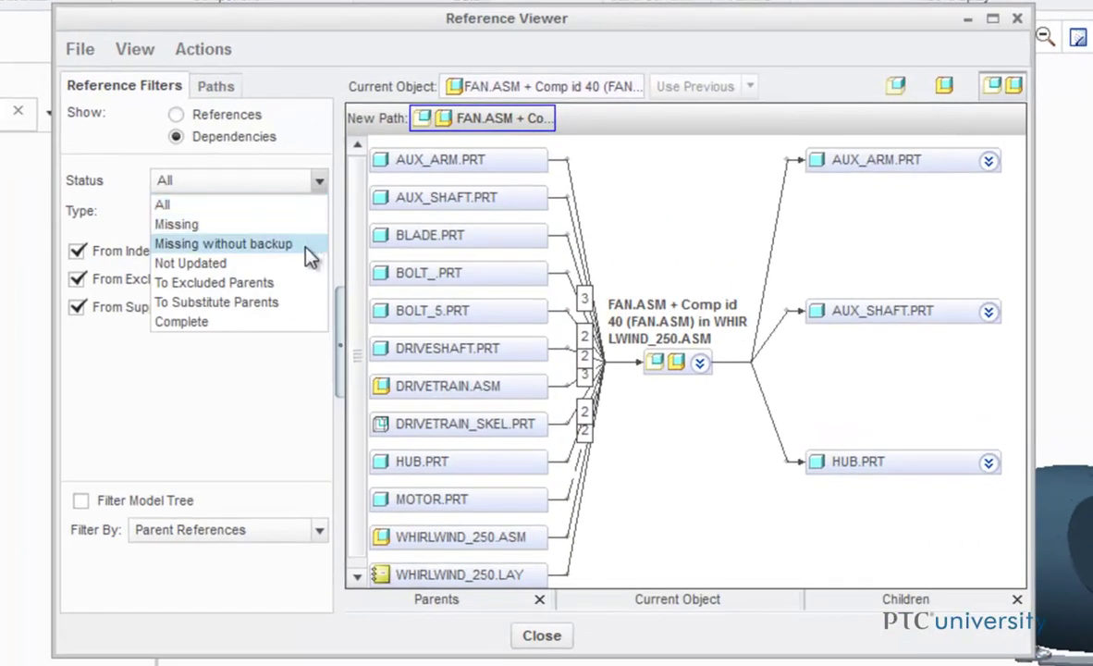
{"action": "mouse_move", "coordinate": [213, 282]}
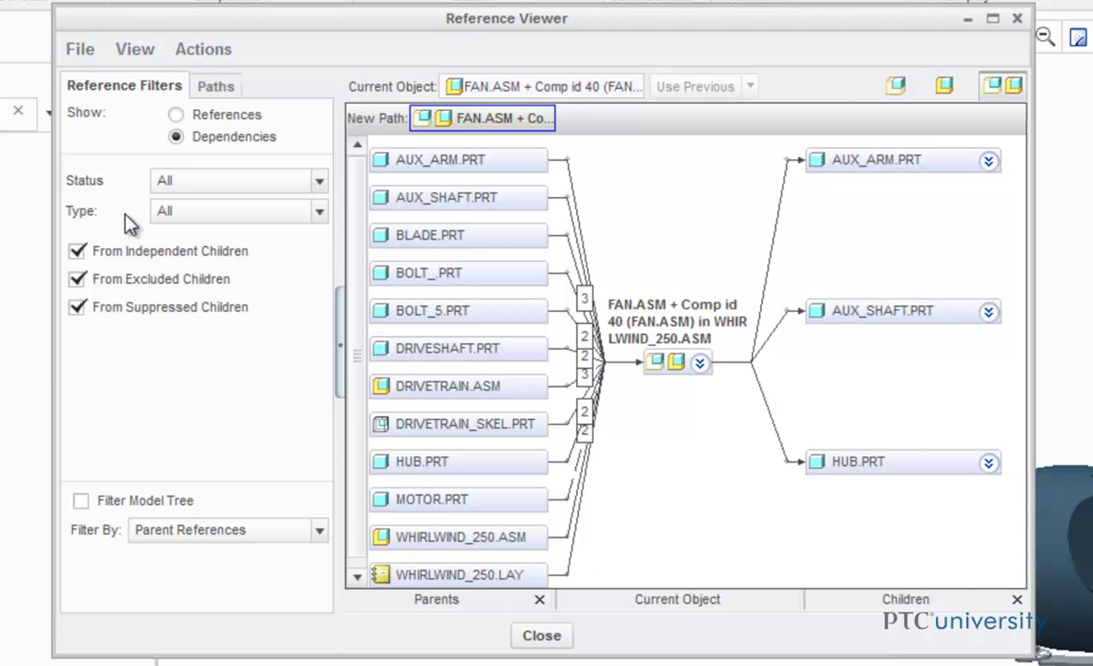
{"action": "mouse_move", "coordinate": [219, 226]}
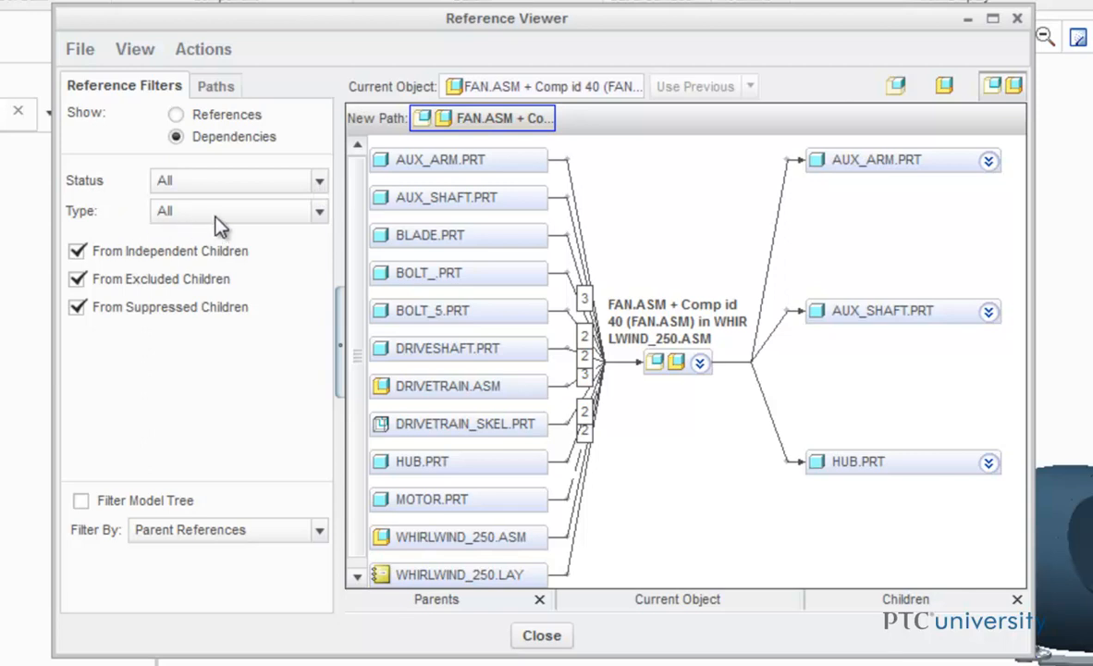
{"action": "mouse_move", "coordinate": [270, 227]}
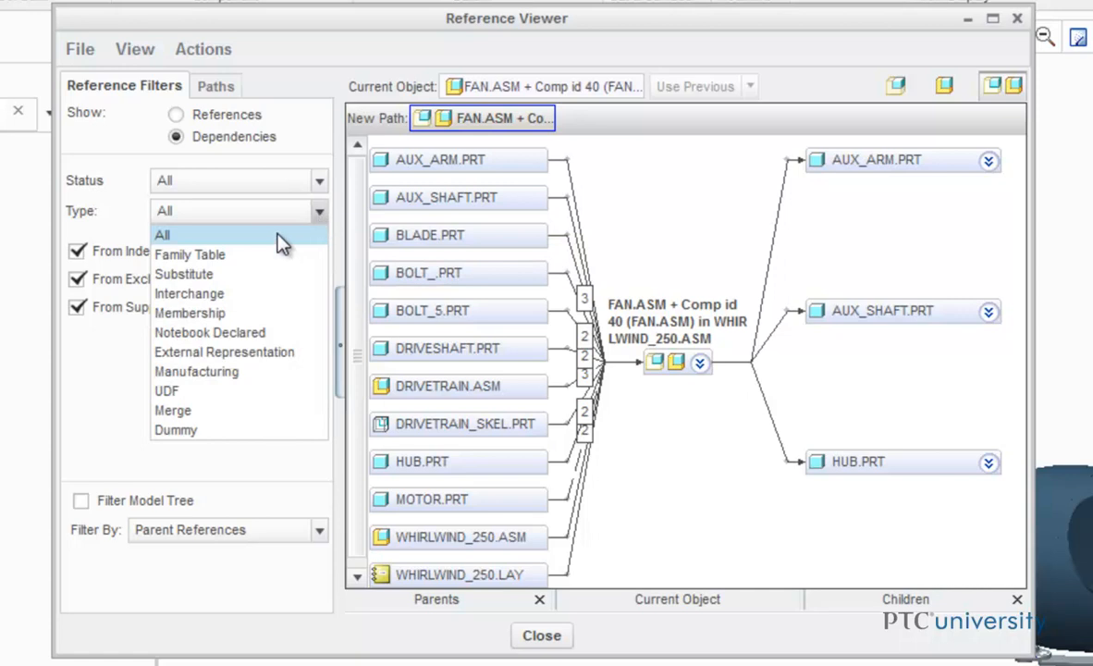
{"action": "mouse_move", "coordinate": [264, 273]}
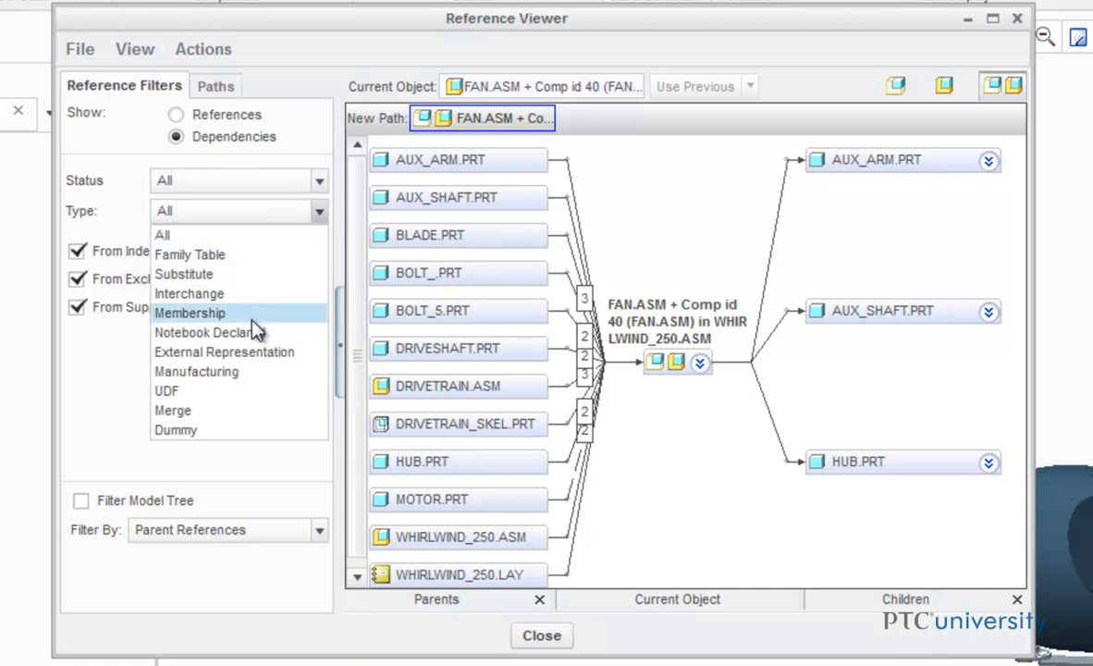
{"action": "mouse_move", "coordinate": [210, 332]}
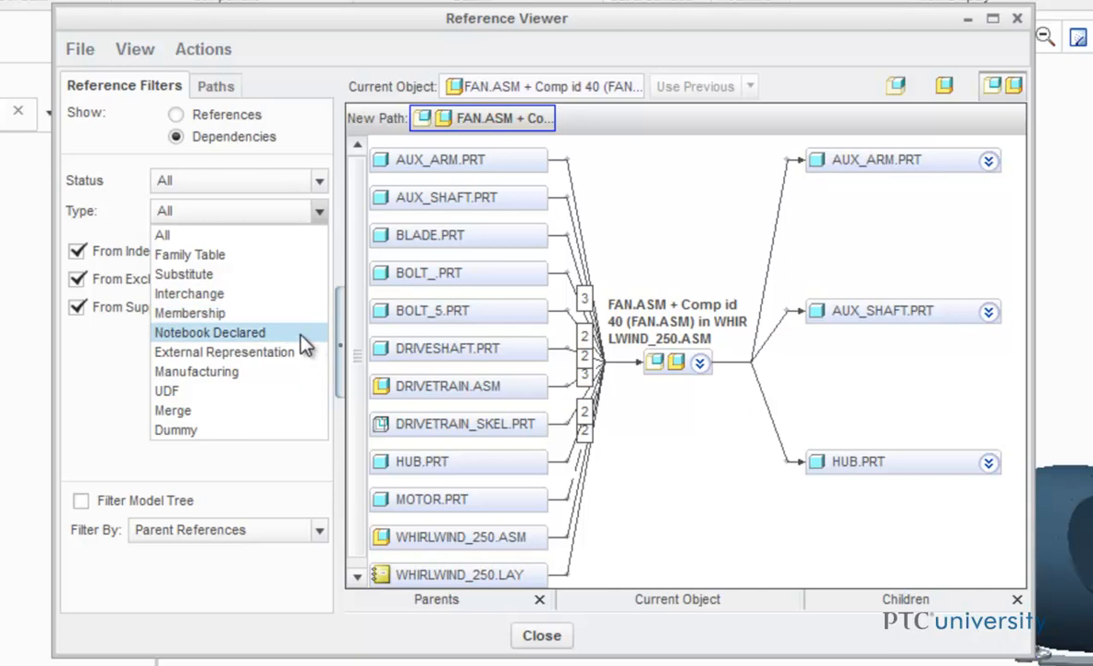
{"action": "mouse_move", "coordinate": [223, 352]}
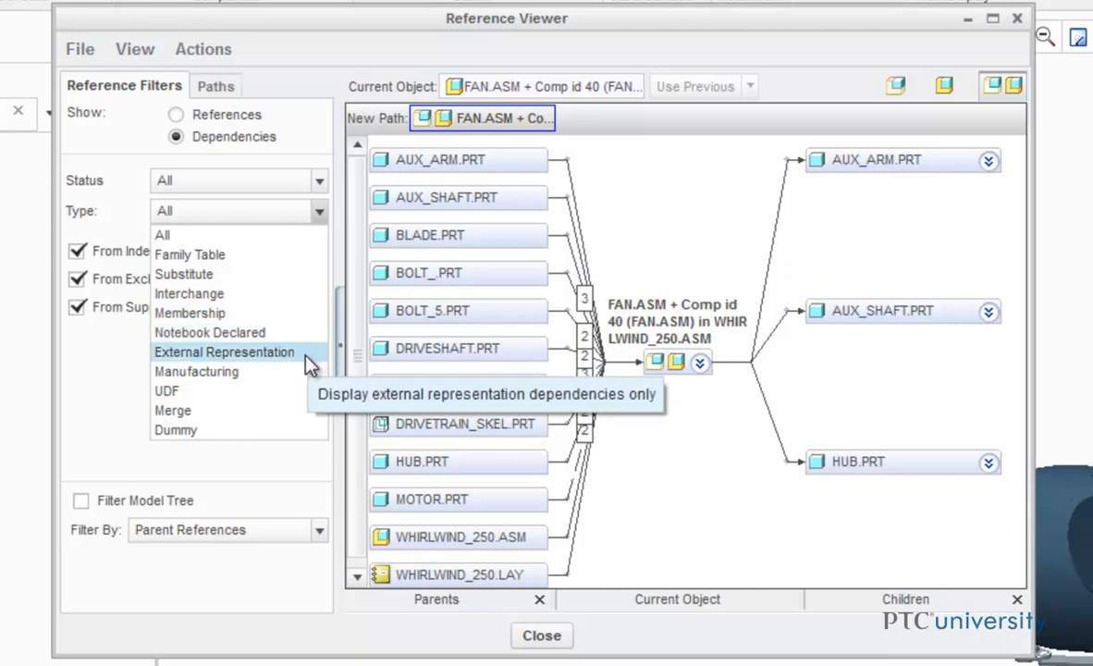
{"action": "mouse_move", "coordinate": [166, 390]}
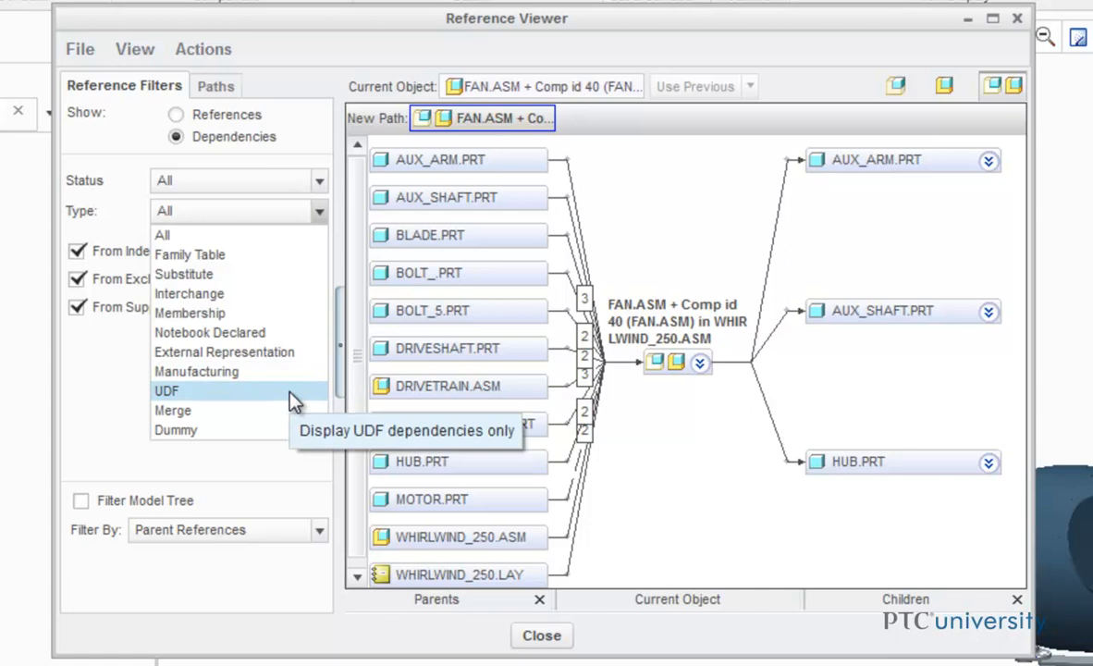
{"action": "mouse_move", "coordinate": [279, 398]}
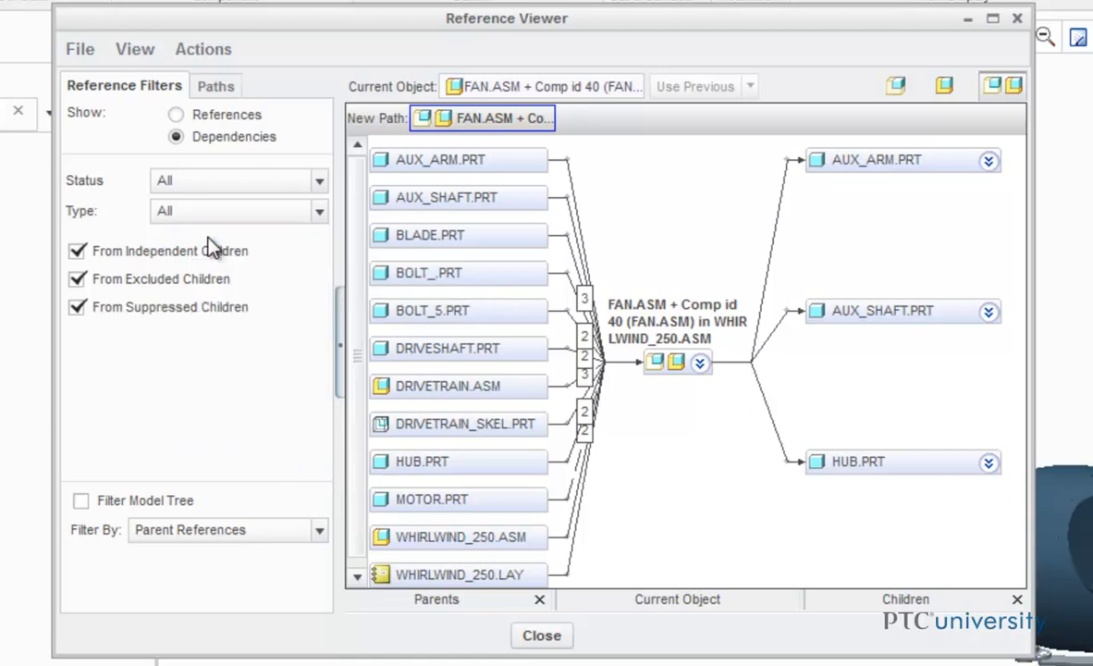
{"action": "mouse_move", "coordinate": [353, 239]}
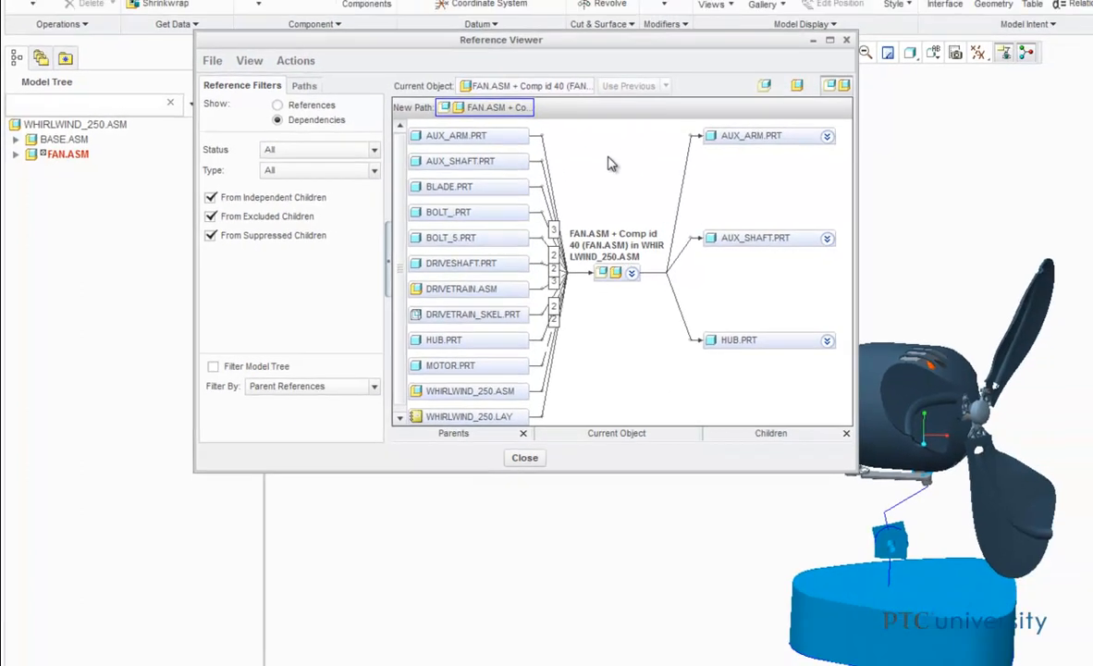
Close the Reference Viewer, collapse FAN.ASM, and bring up DRIVETRAIN.ASM's context menu.
{"action": "left_click", "coordinate": [524, 457]}
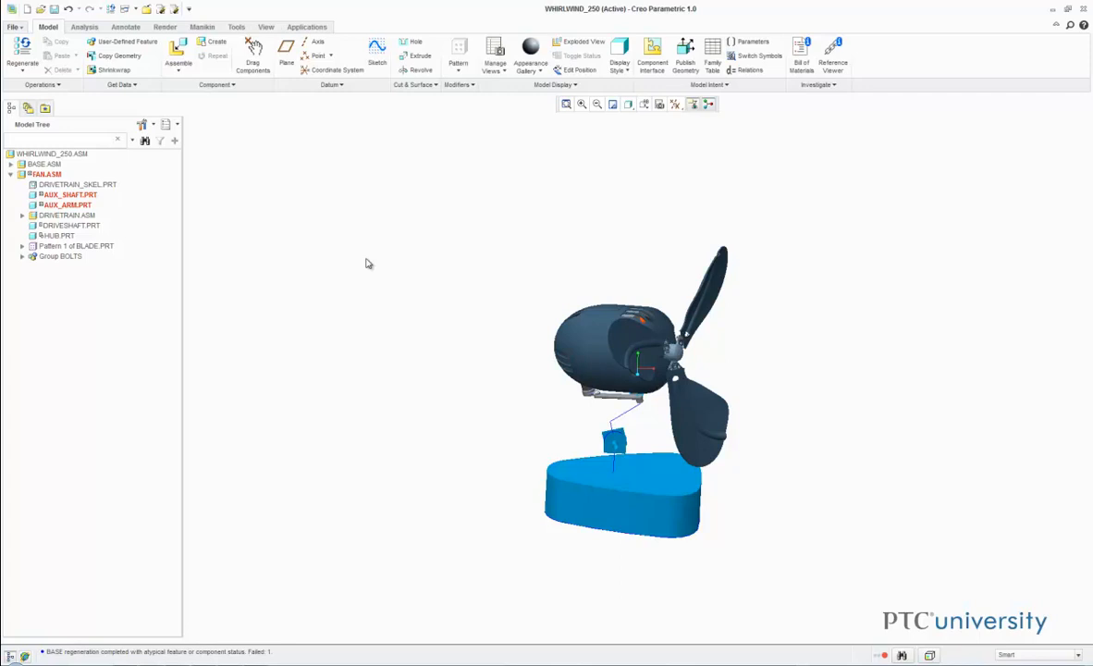
{"action": "left_click", "coordinate": [10, 174]}
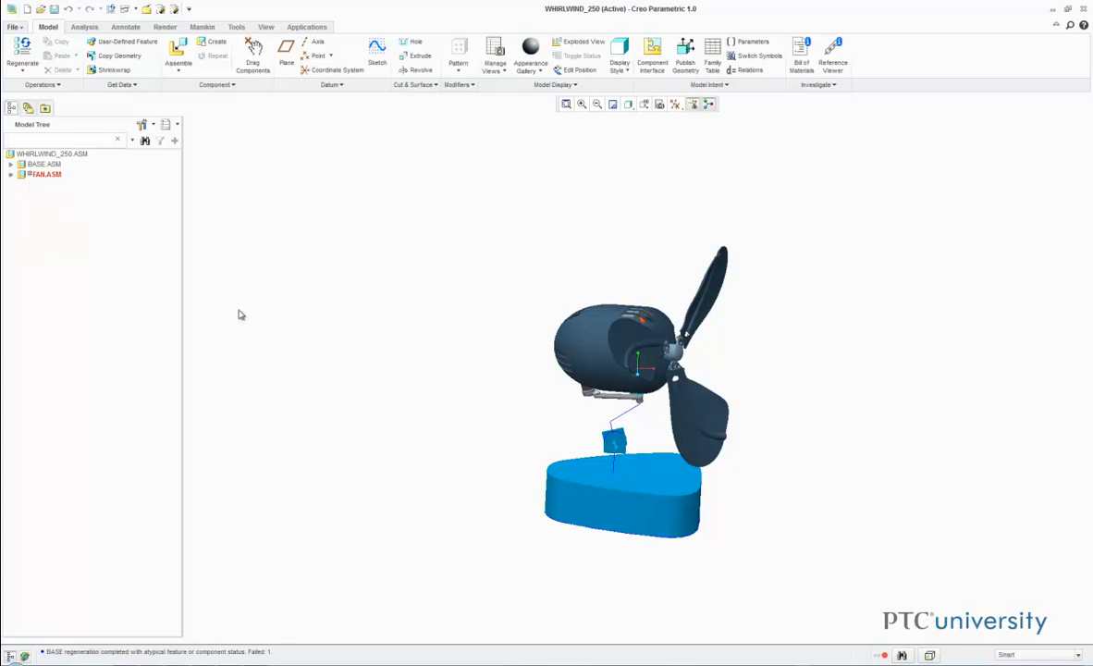
{"action": "mouse_move", "coordinate": [241, 298]}
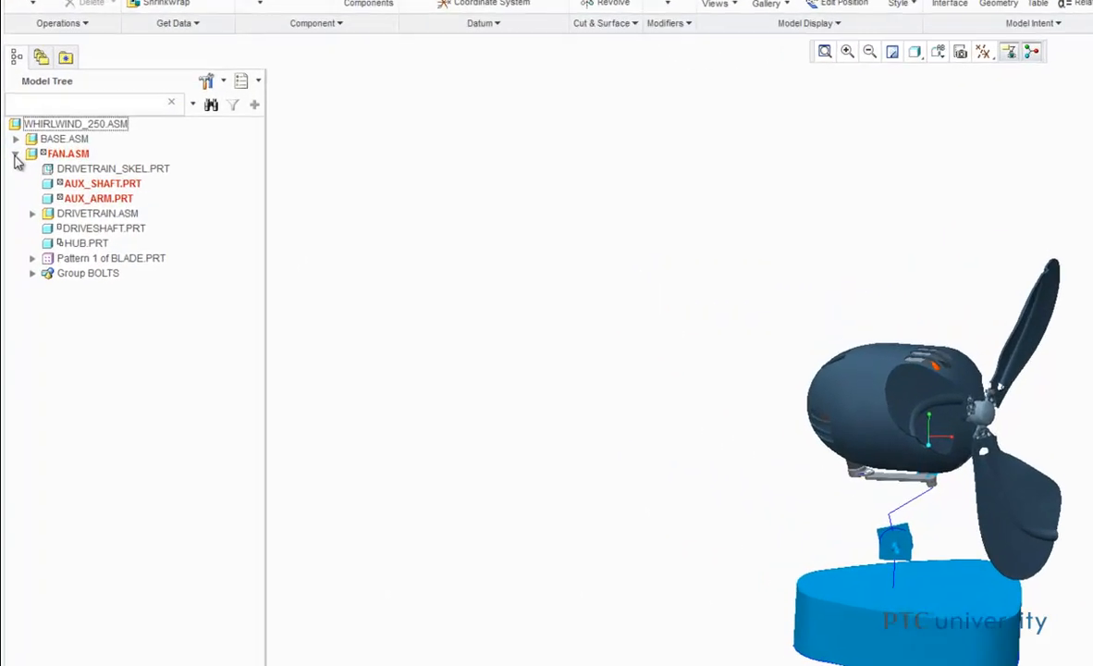
{"action": "right_click", "coordinate": [97, 213]}
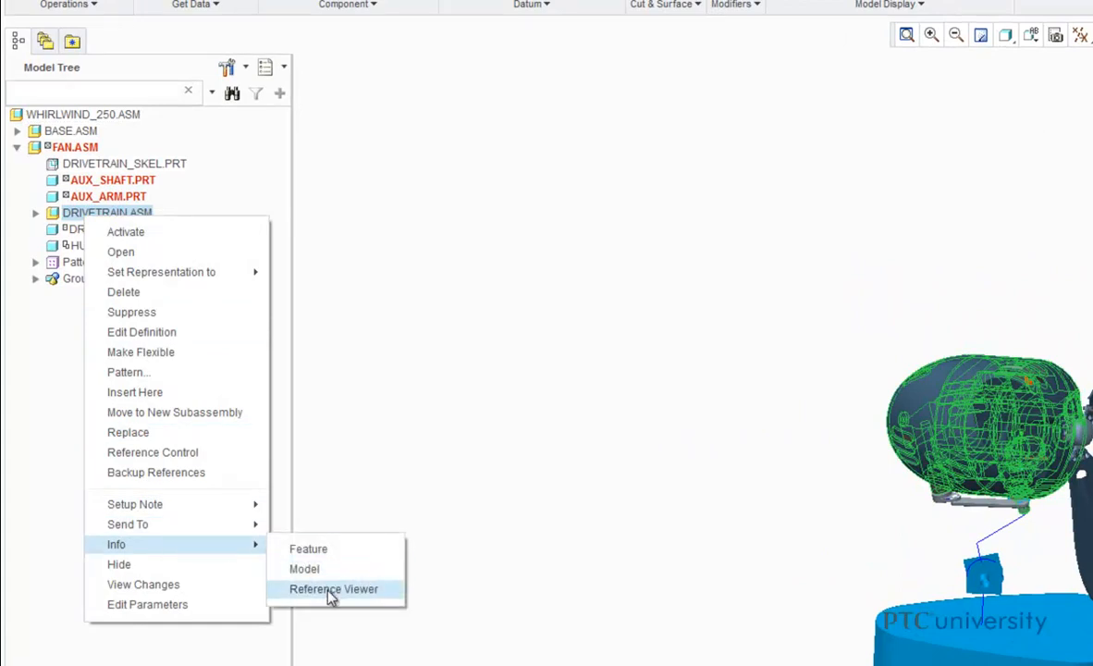
View DRIVETRAIN.ASM dependencies and bring up actions for missing VORTEX-1200_SKEL.PRT.
{"action": "left_click", "coordinate": [333, 589]}
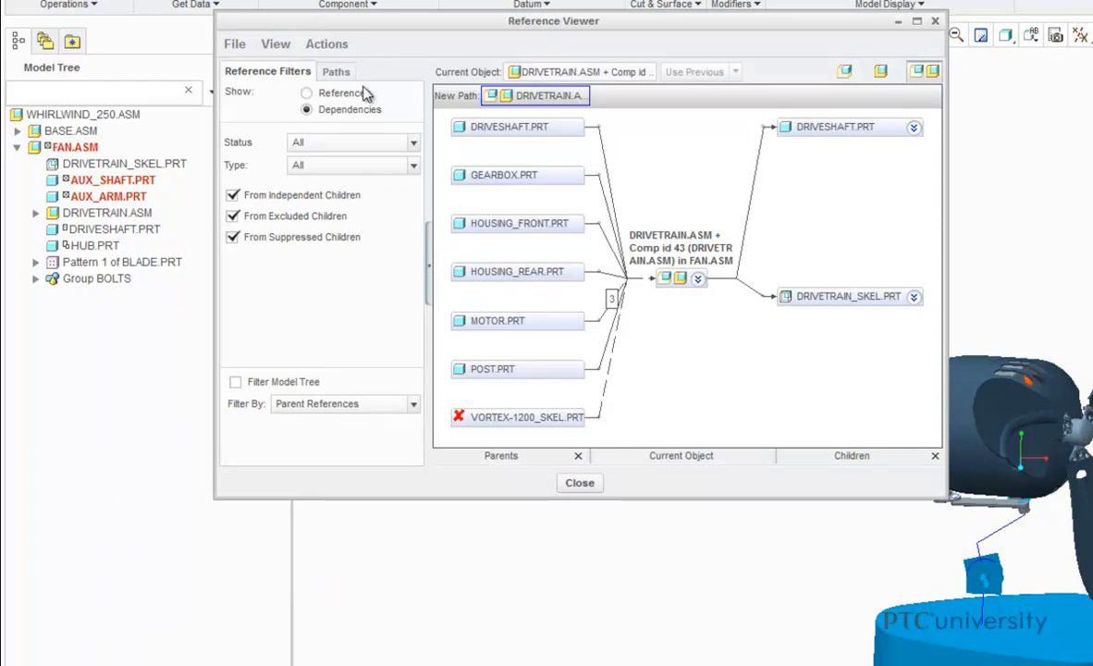
{"action": "mouse_move", "coordinate": [383, 123]}
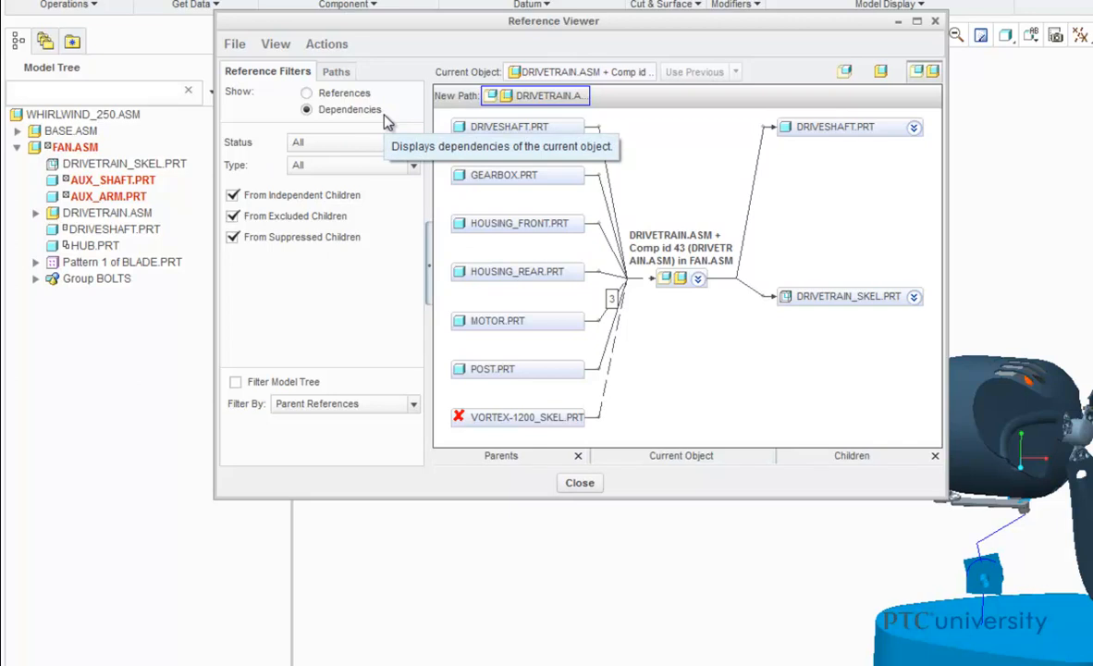
{"action": "mouse_move", "coordinate": [675, 213]}
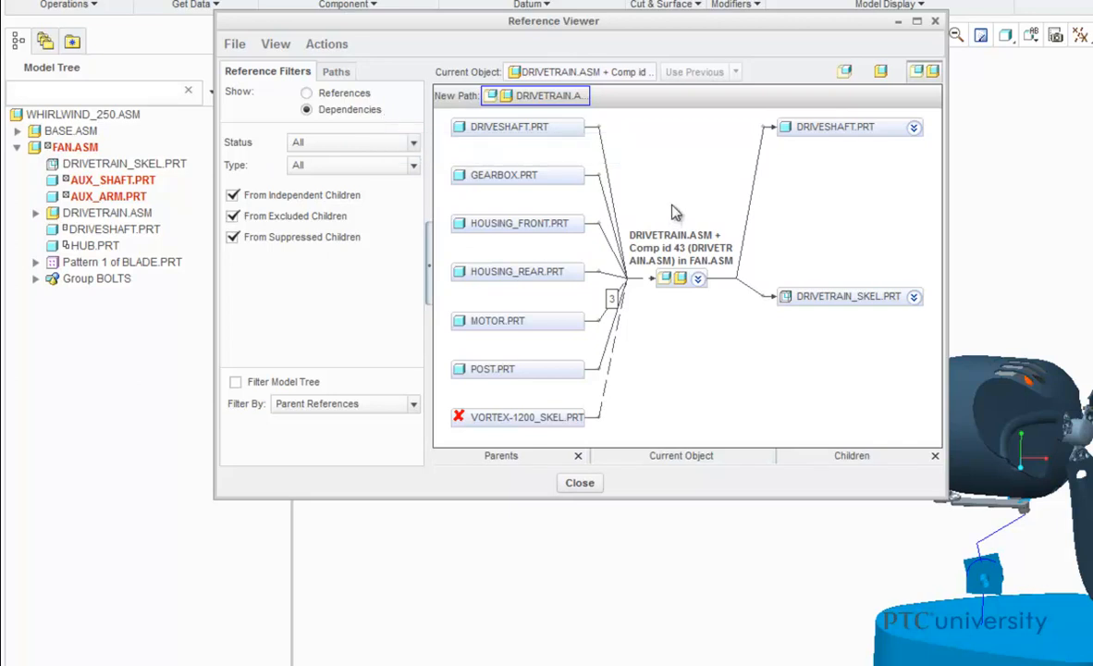
{"action": "mouse_move", "coordinate": [669, 220]}
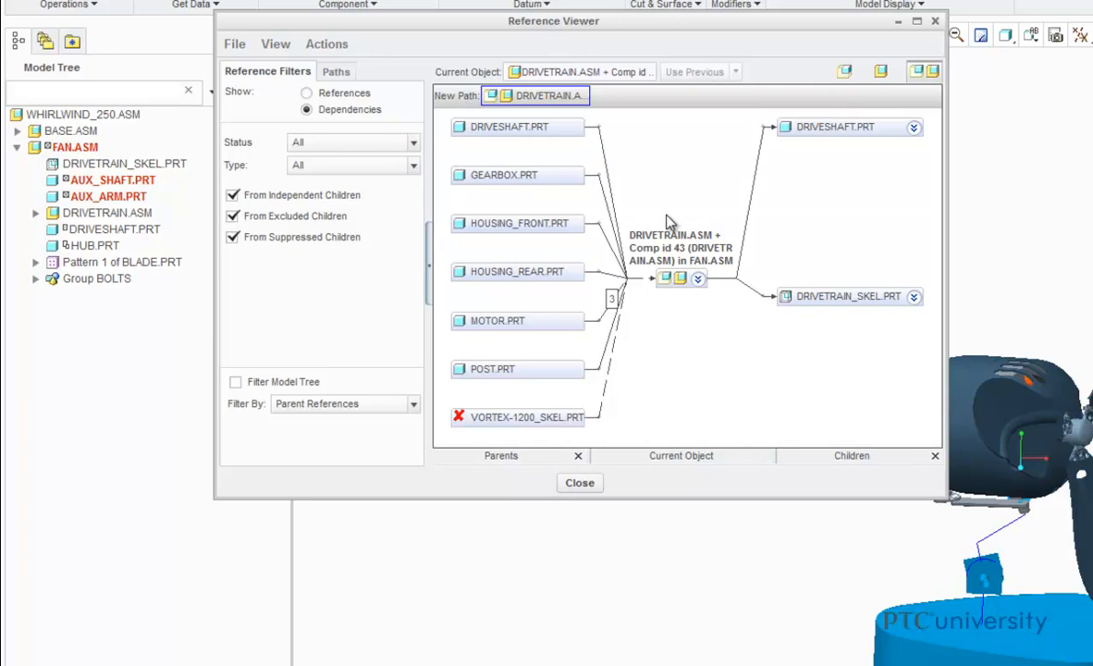
{"action": "mouse_move", "coordinate": [486, 440]}
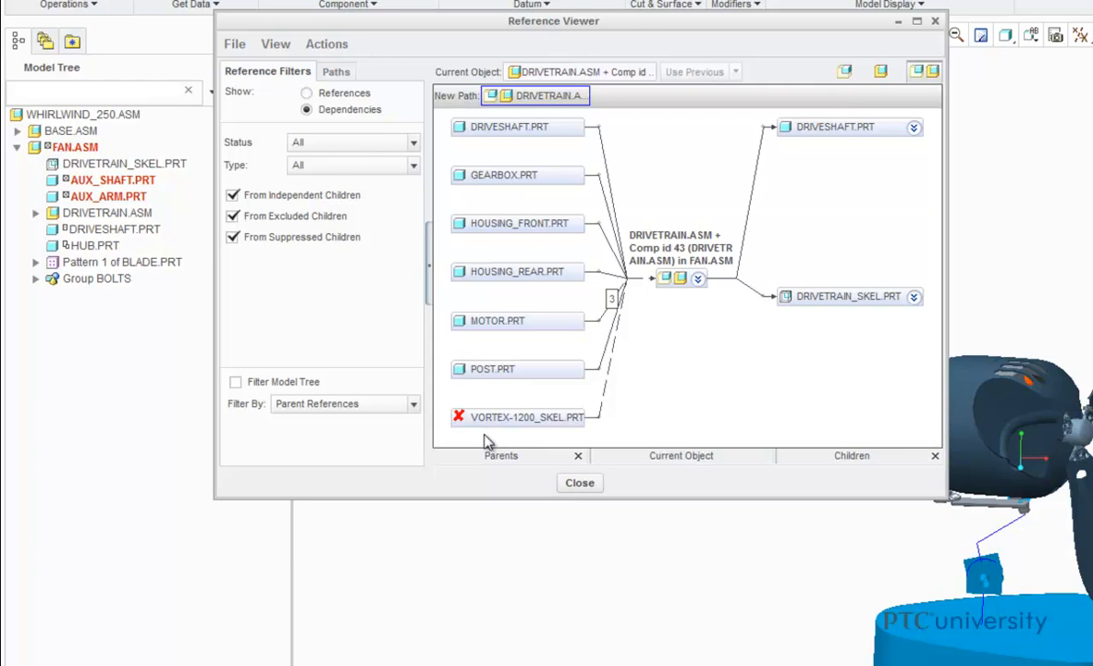
{"action": "right_click", "coordinate": [518, 416]}
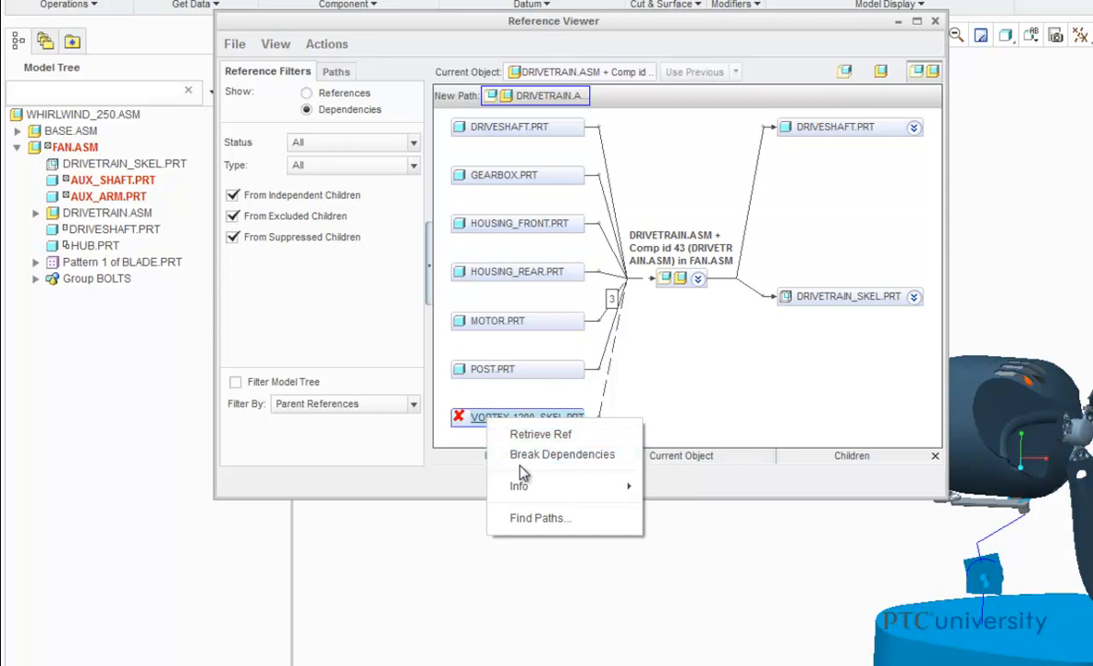
Choose Break Dependencies on VORTEX-1200_SKEL.PRT, raising the freeze confirmation.
{"action": "left_click", "coordinate": [561, 454]}
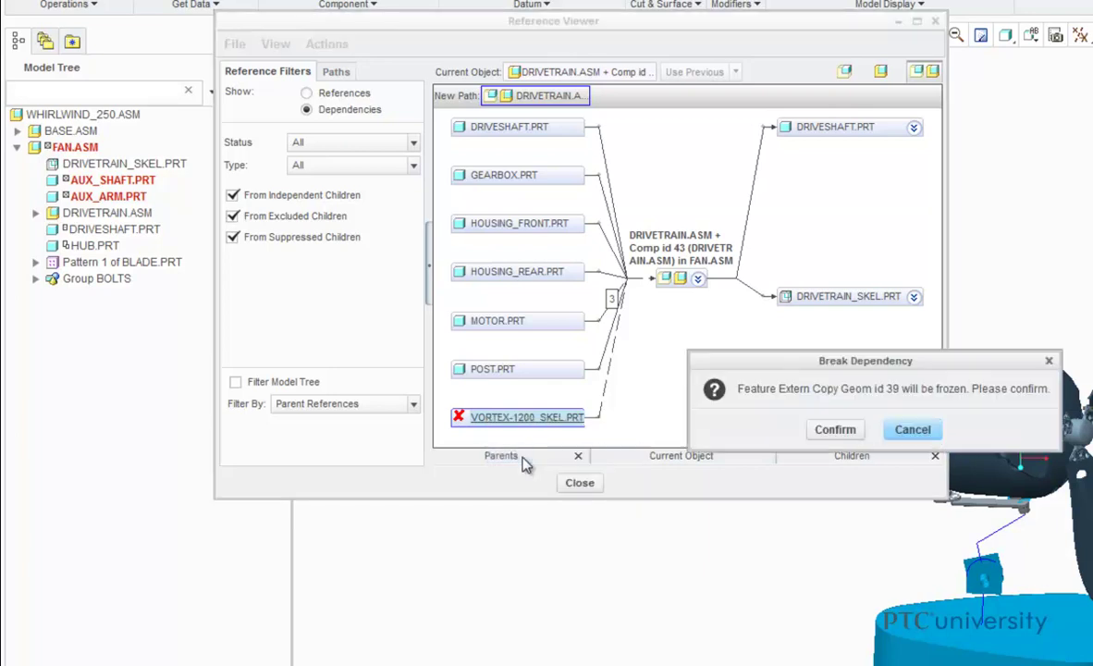
{"action": "mouse_move", "coordinate": [666, 434]}
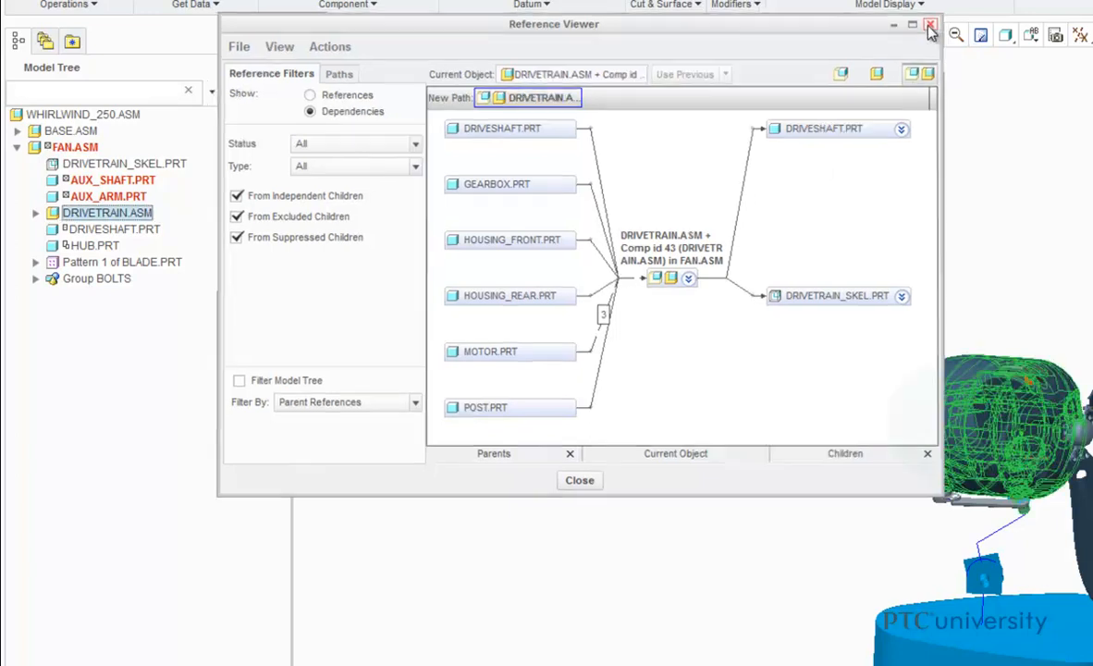
Close the viewer and open FAN.ASM's Reference Viewer showing missing TEMP.ASM.
{"action": "left_click", "coordinate": [930, 25]}
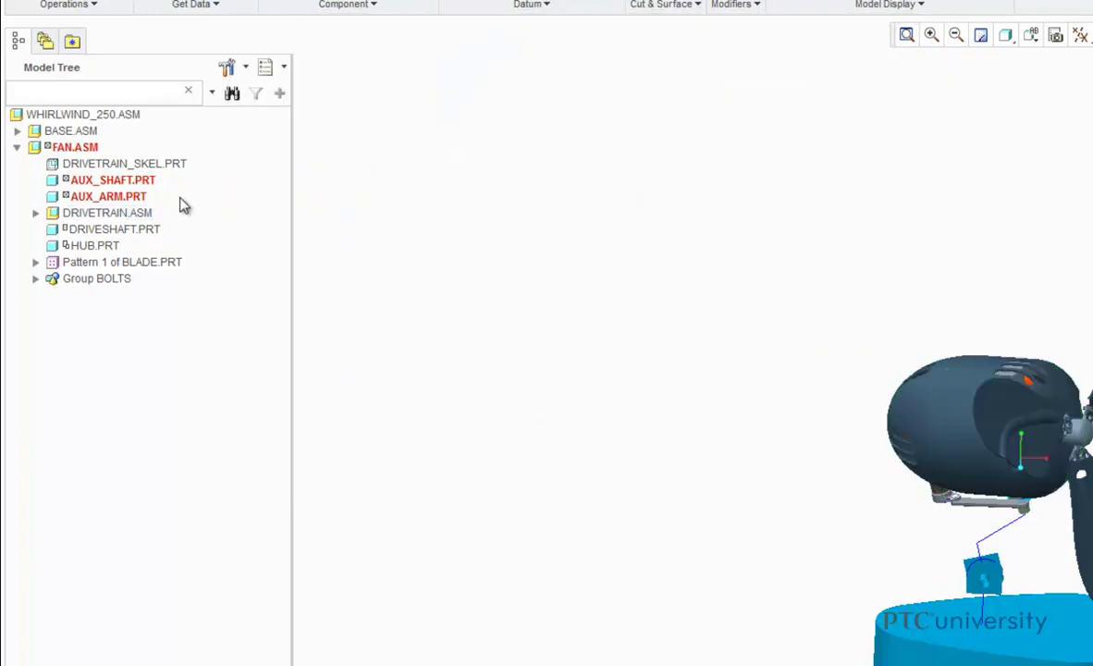
{"action": "right_click", "coordinate": [74, 147]}
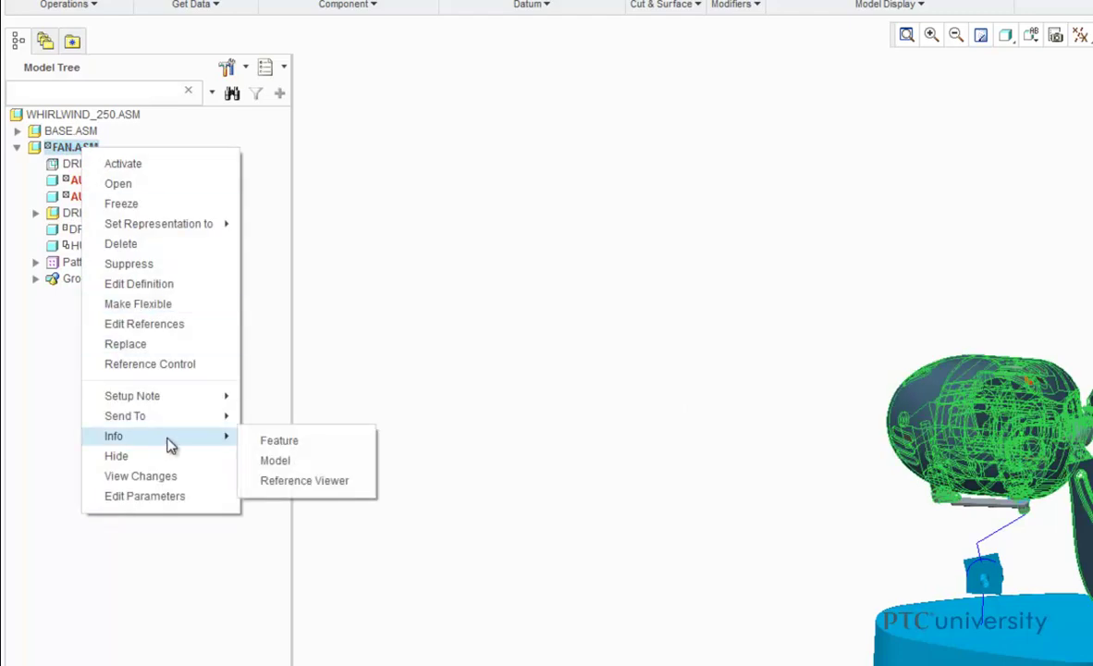
{"action": "left_click", "coordinate": [304, 480]}
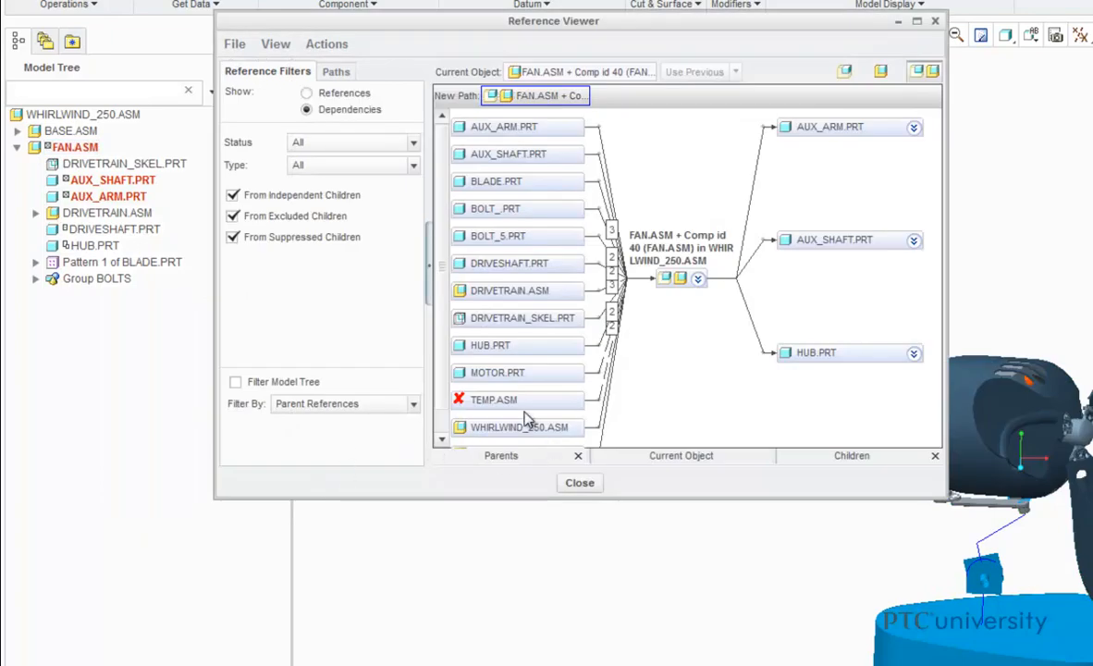
Choose Break Dependencies on the missing TEMP.ASM, bringing up the confirmation.
{"action": "right_click", "coordinate": [493, 399]}
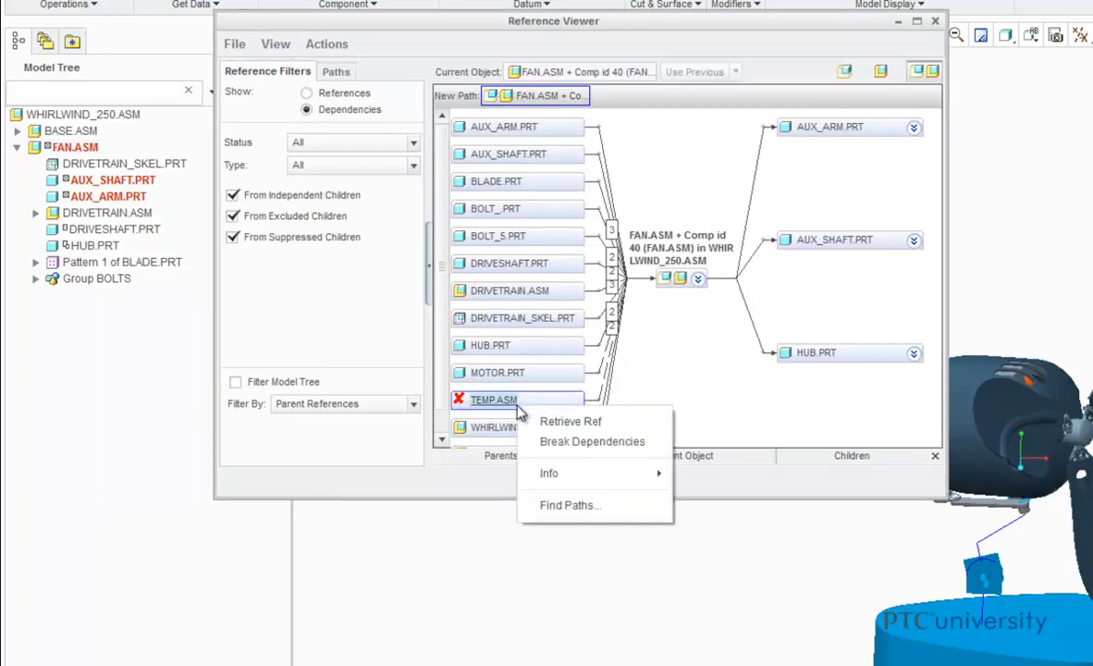
{"action": "mouse_move", "coordinate": [592, 441]}
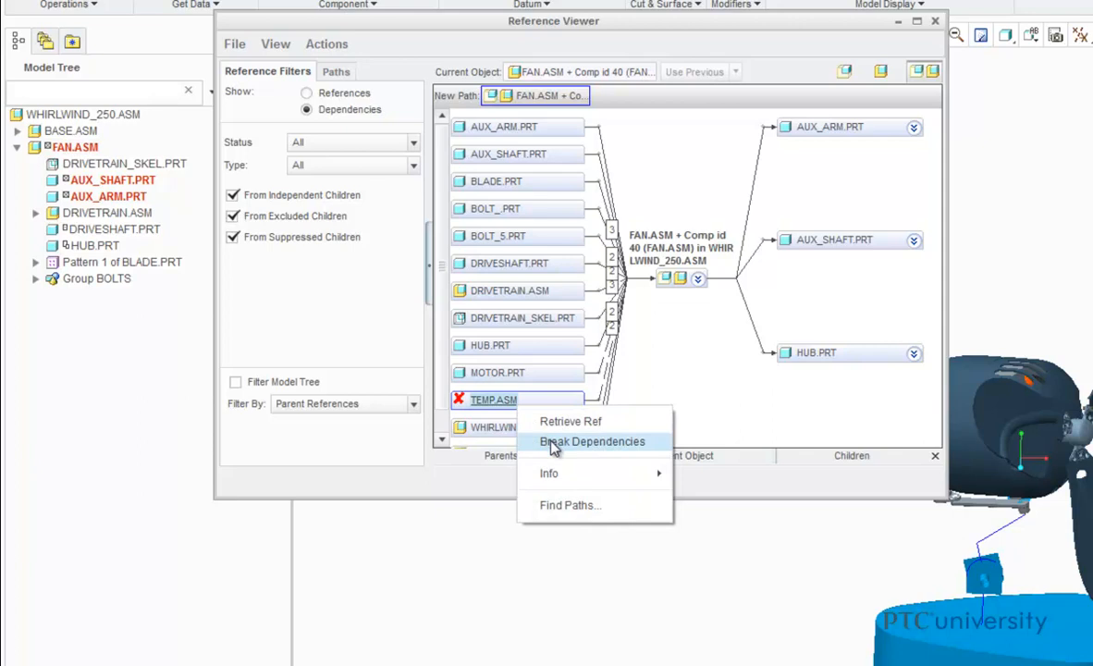
{"action": "left_click", "coordinate": [591, 441]}
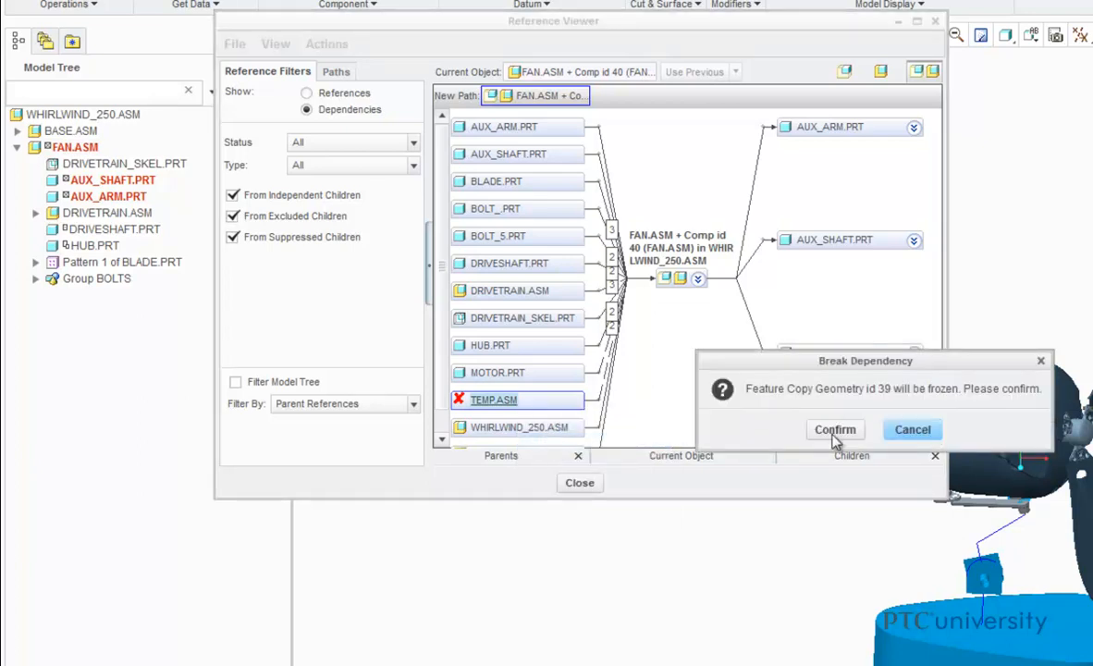